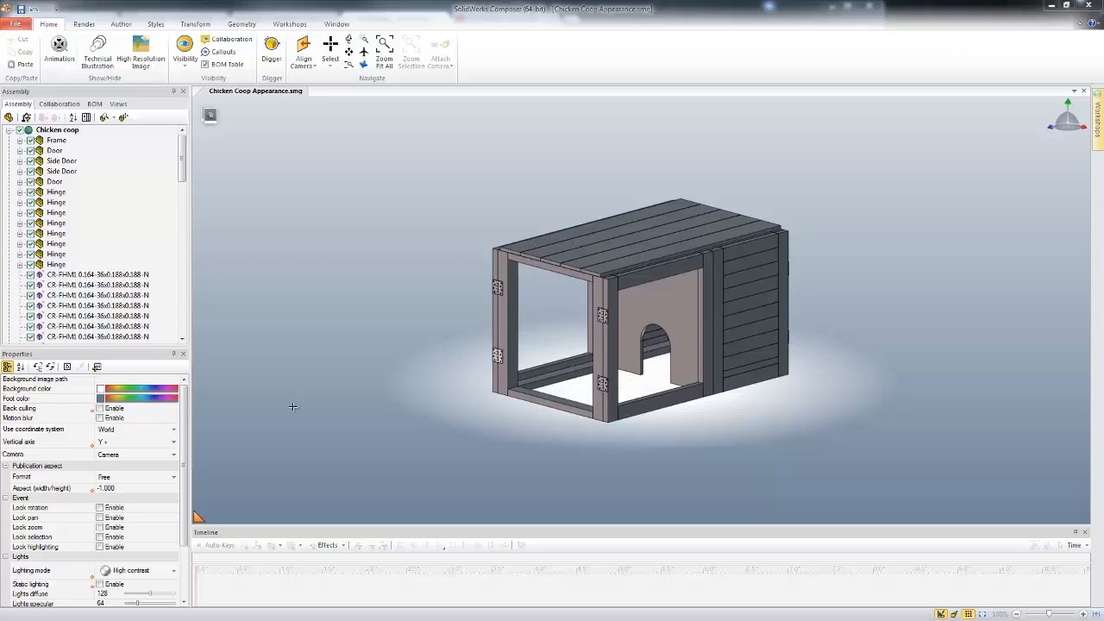
{"action": "mouse_move", "coordinate": [118, 188]}
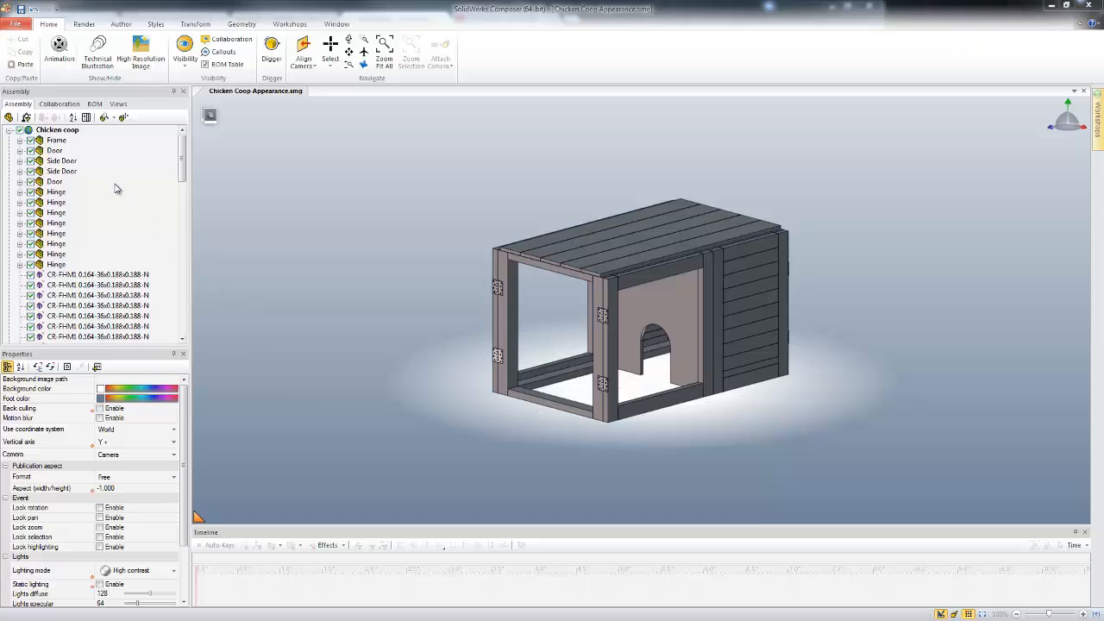
- Select the Frame part and set its color to red from the palette
{"action": "left_click", "coordinate": [56, 140]}
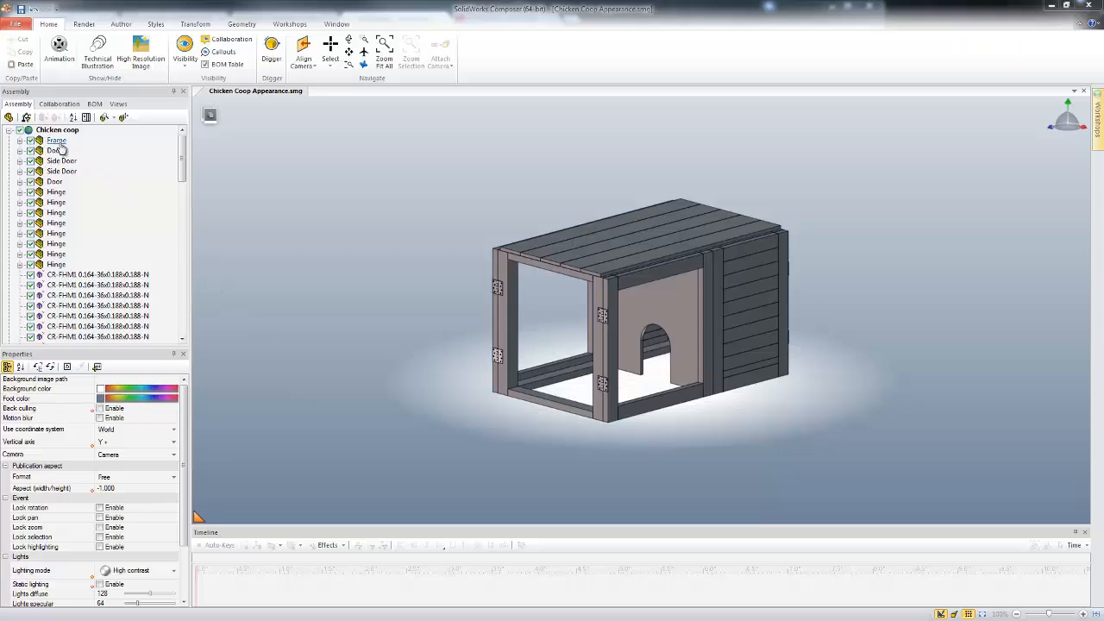
{"action": "left_click", "coordinate": [56, 140]}
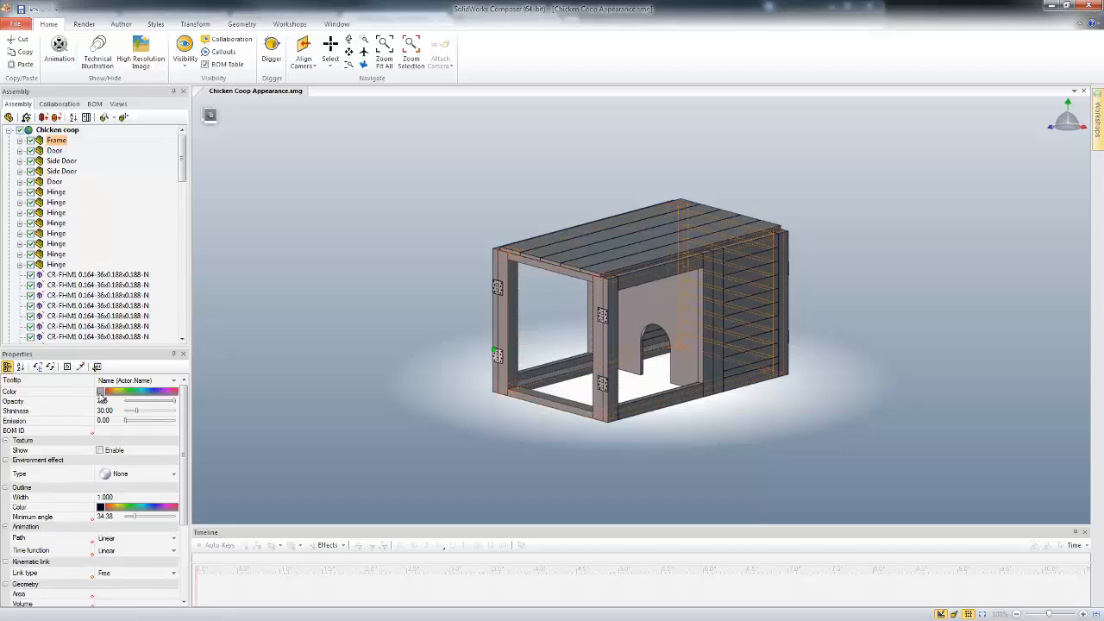
{"action": "left_click", "coordinate": [99, 390]}
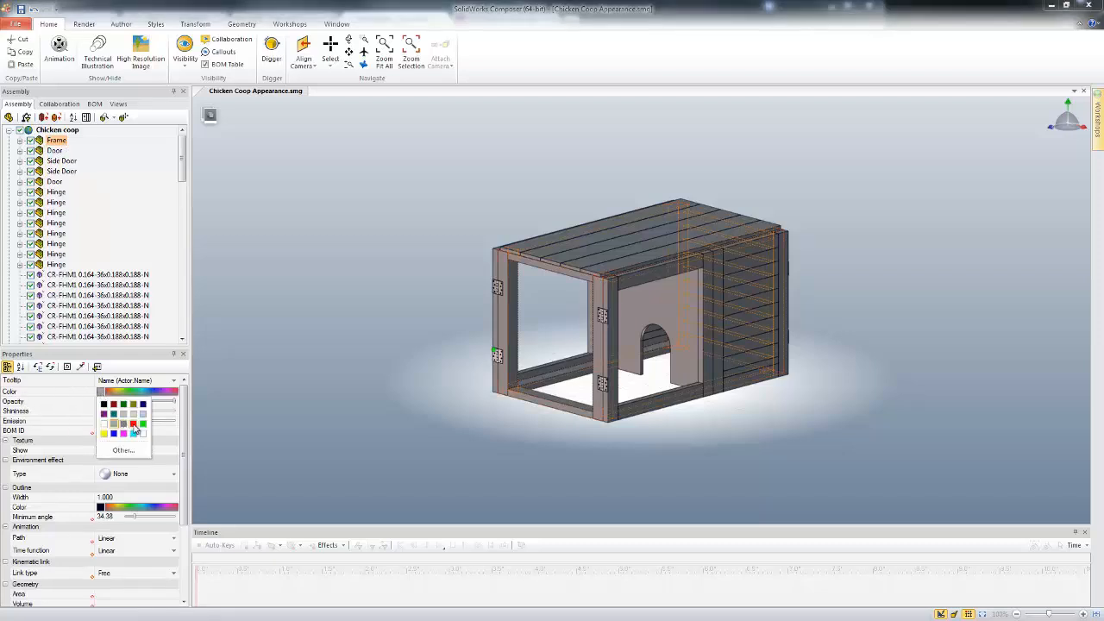
{"action": "left_click", "coordinate": [113, 423]}
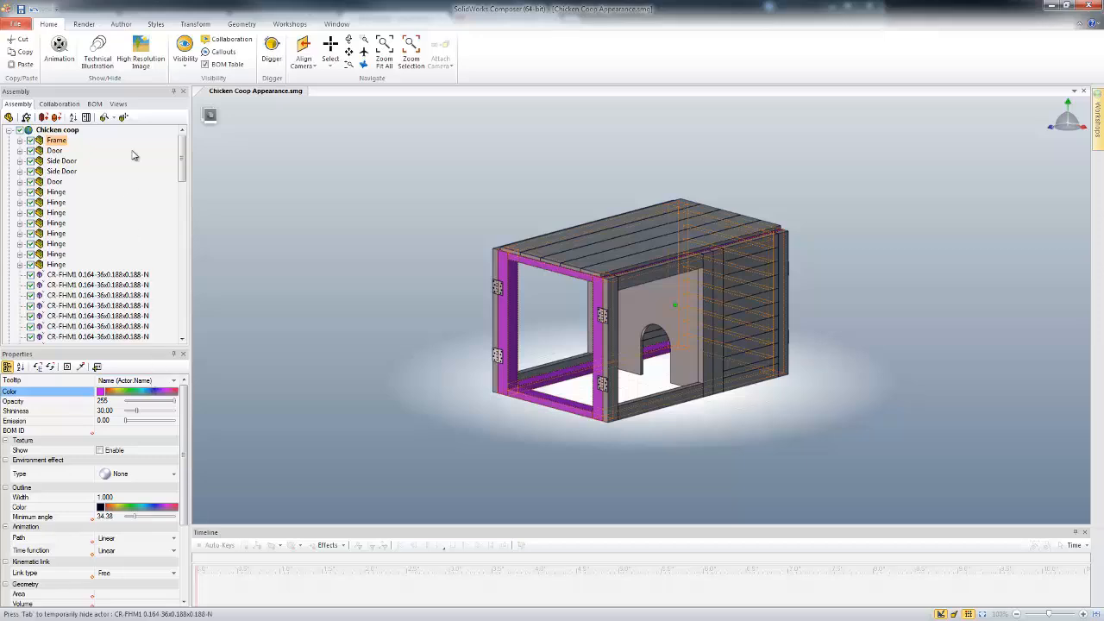
- Load the Color Problem view discarding changes, then set Frame's color to red
{"action": "left_click", "coordinate": [119, 104]}
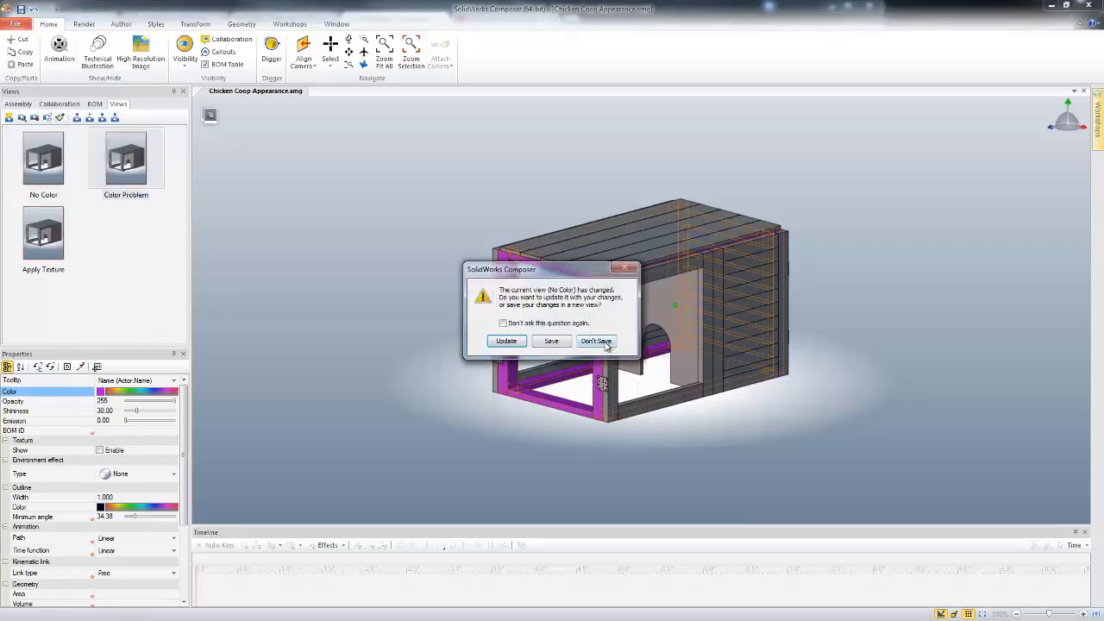
{"action": "left_click", "coordinate": [596, 341]}
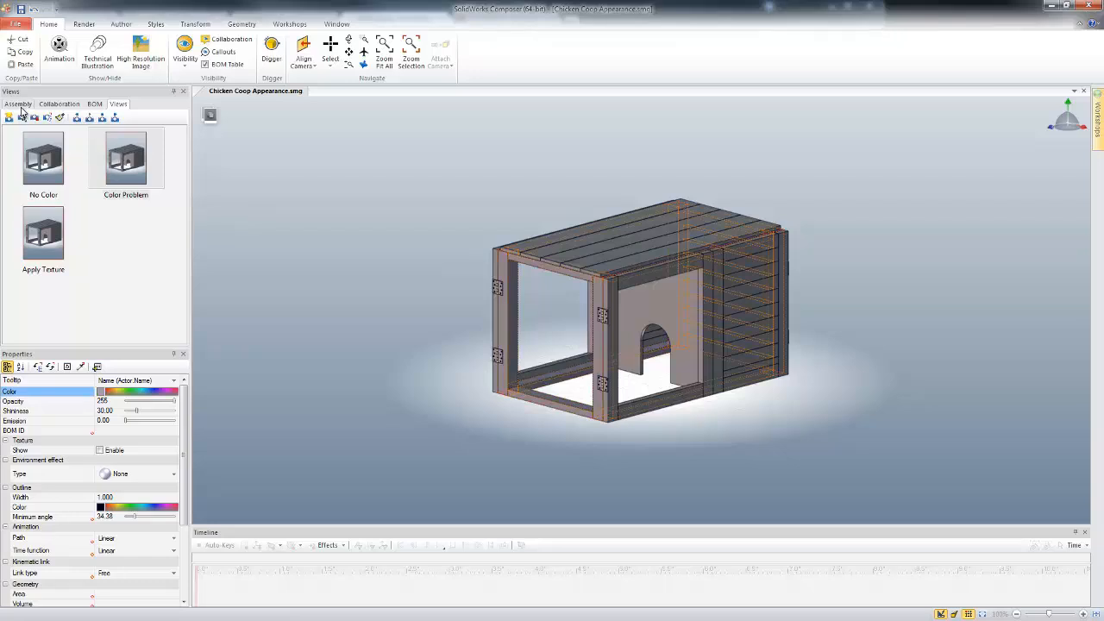
{"action": "left_click", "coordinate": [18, 103]}
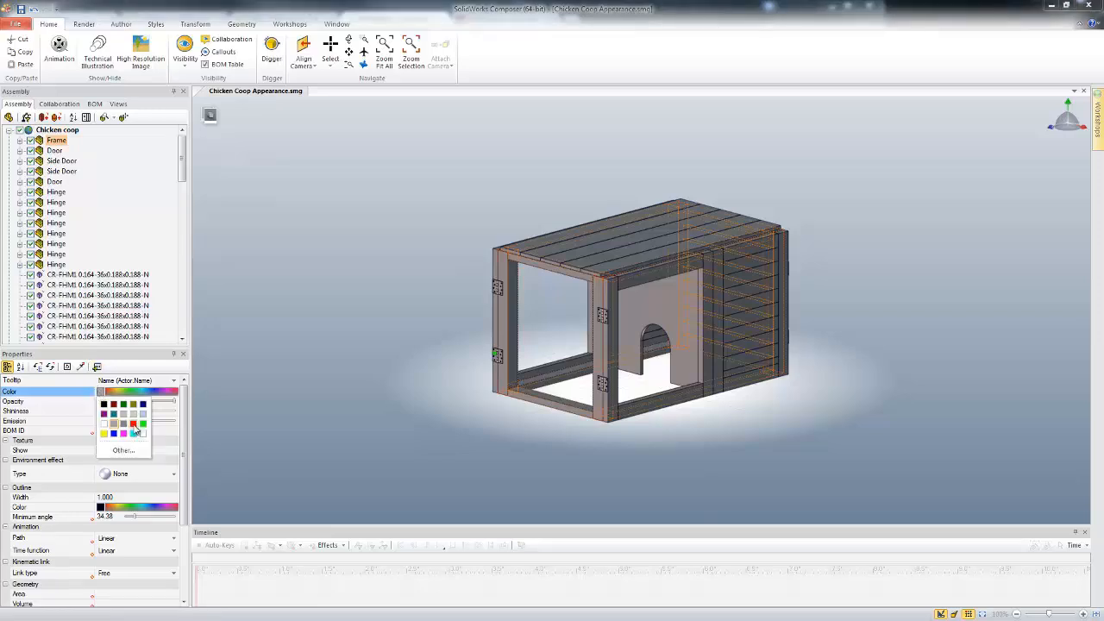
{"action": "left_click", "coordinate": [103, 403]}
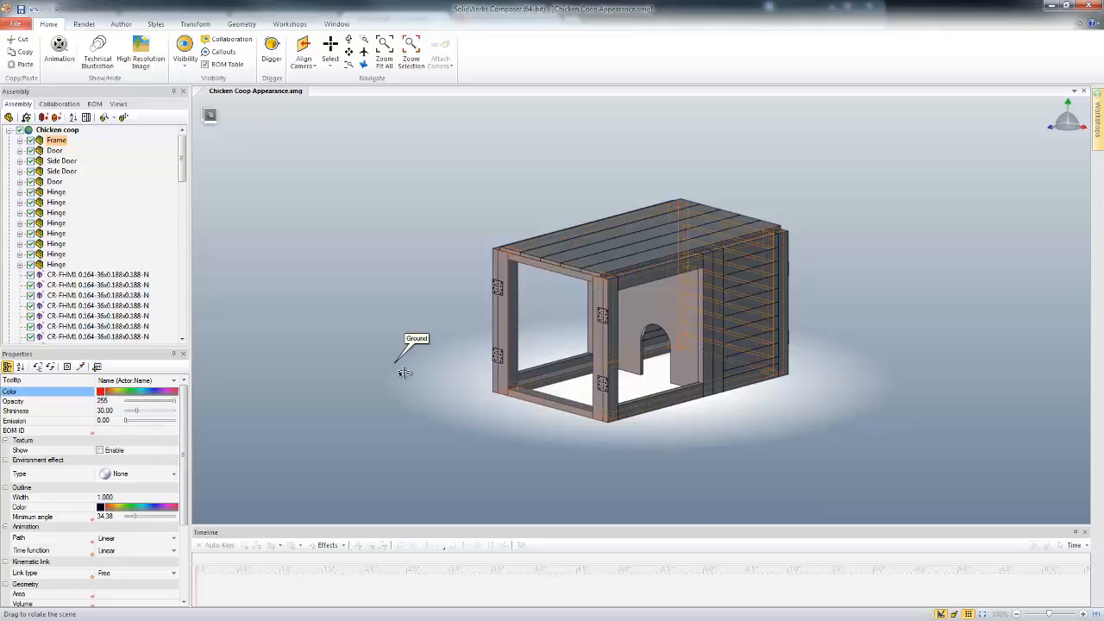
{"action": "mouse_move", "coordinate": [373, 345]}
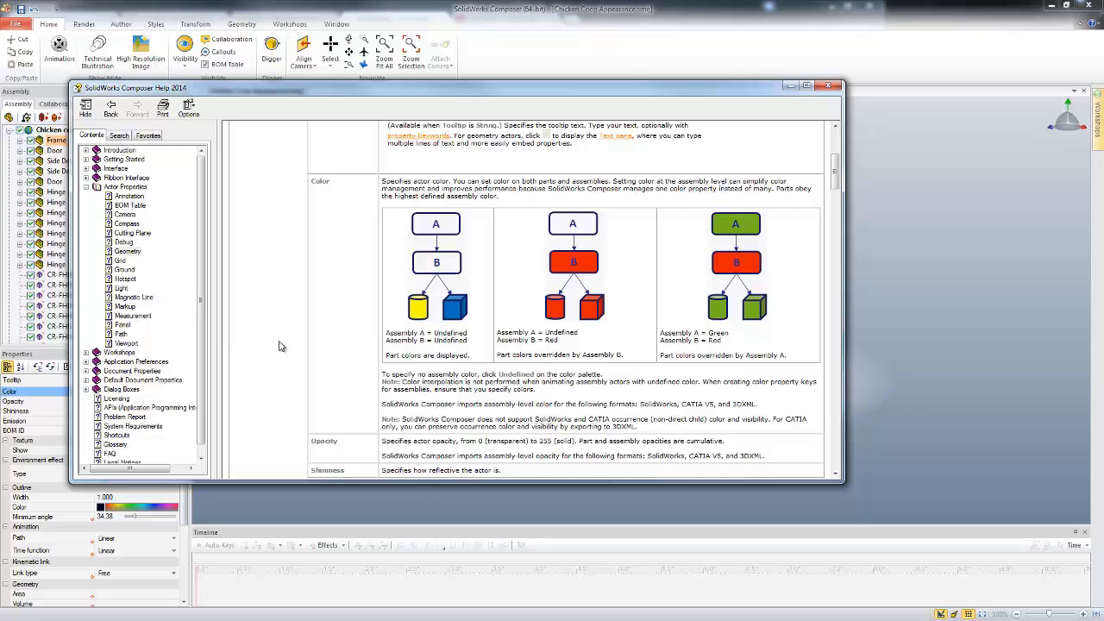
{"action": "mouse_move", "coordinate": [716, 320]}
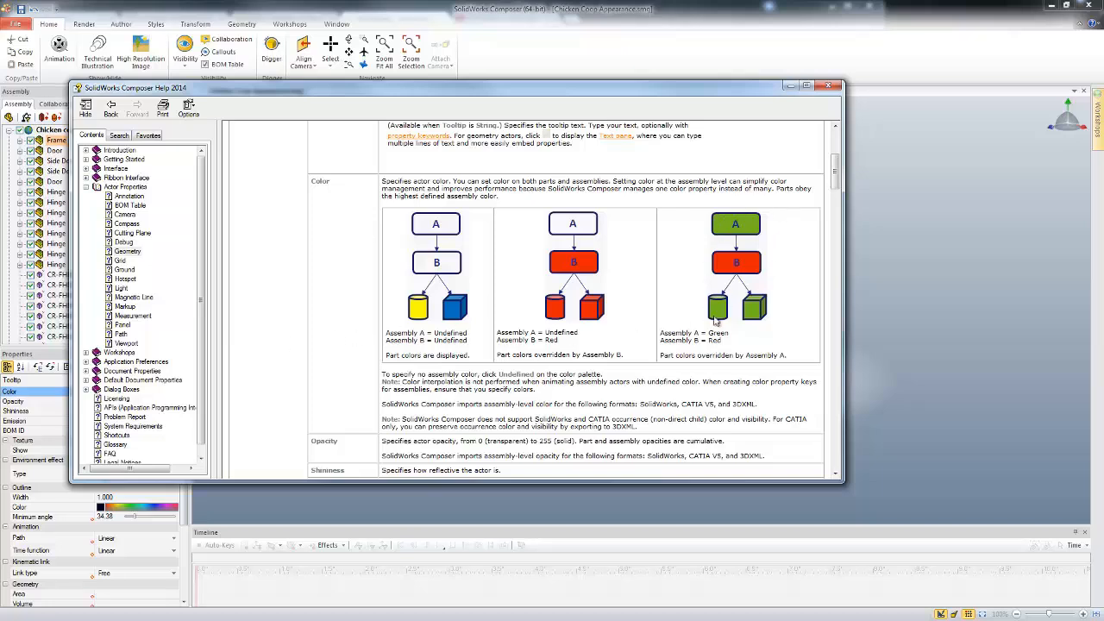
{"action": "mouse_move", "coordinate": [779, 221]}
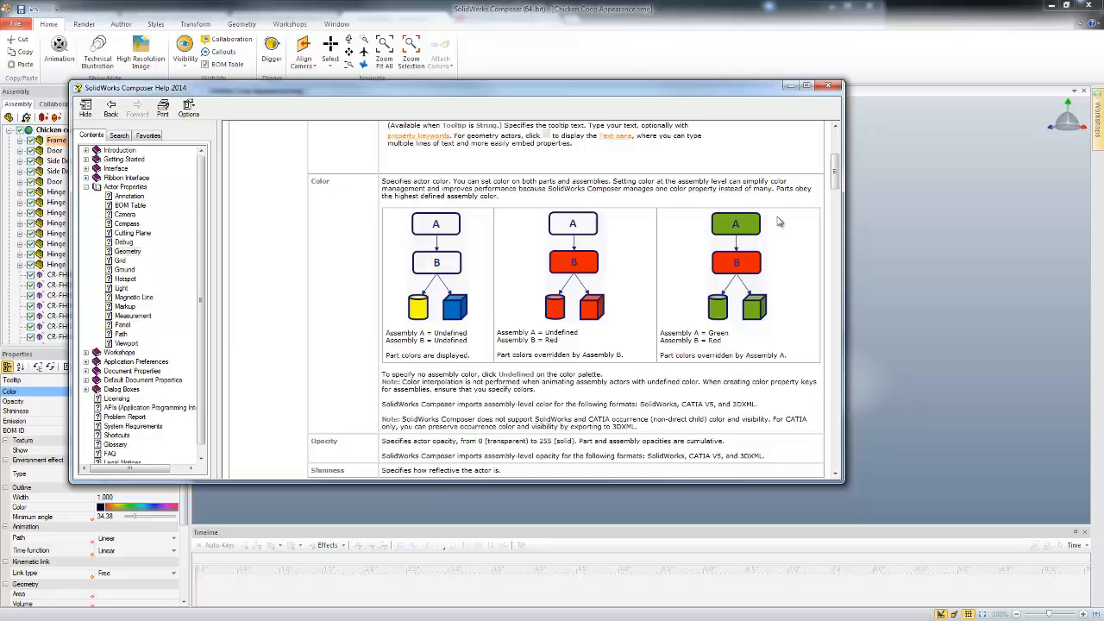
{"action": "mouse_move", "coordinate": [724, 233]}
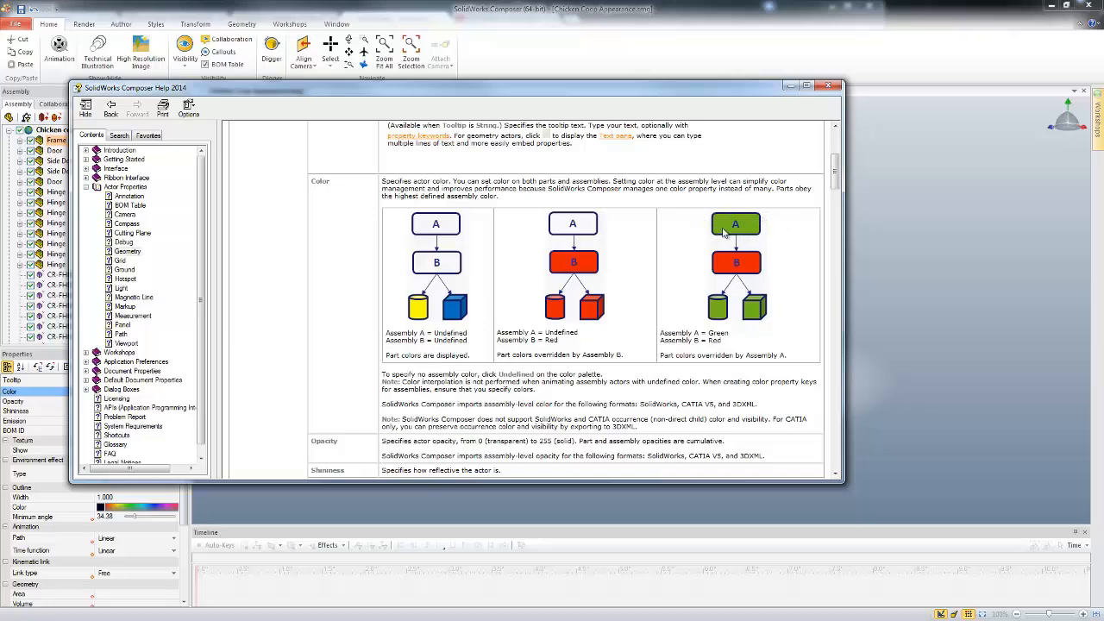
{"action": "mouse_move", "coordinate": [737, 263]}
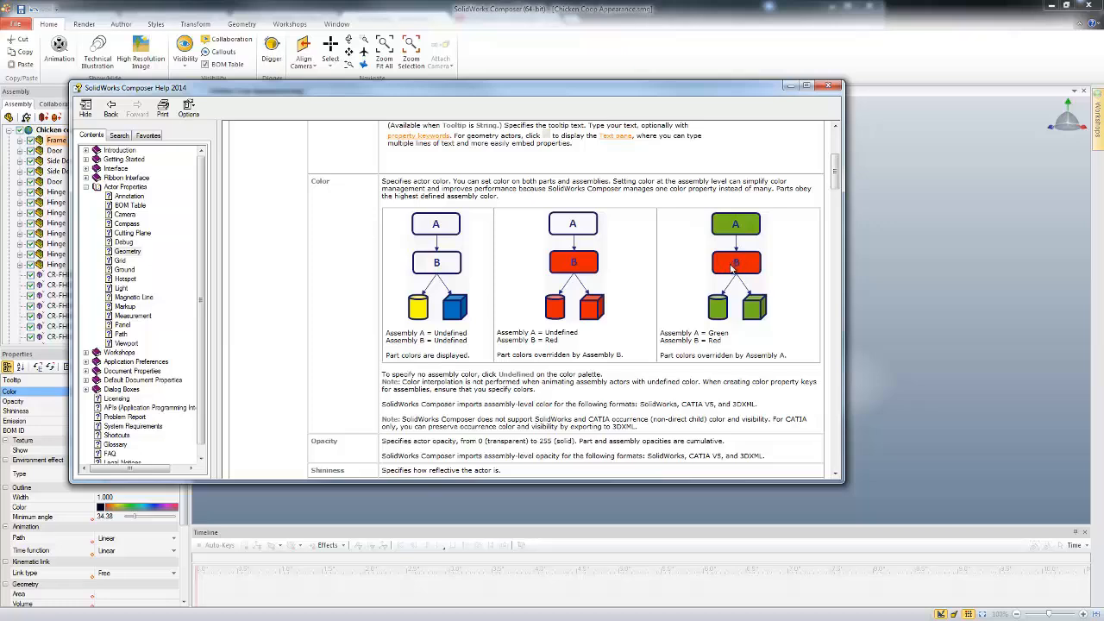
{"action": "mouse_move", "coordinate": [747, 304]}
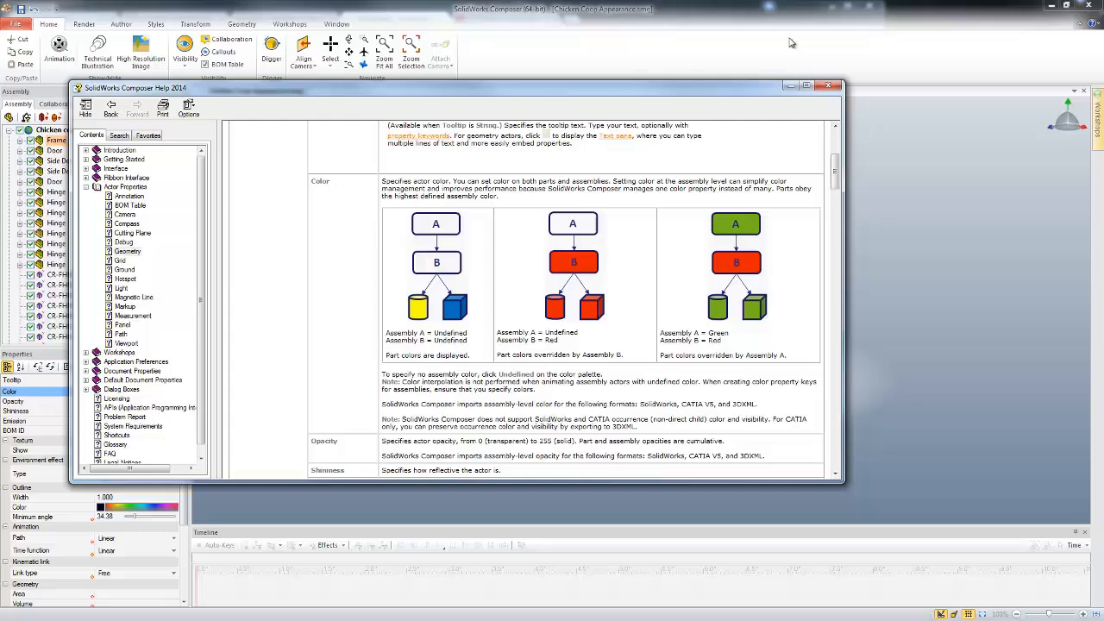
{"action": "left_click", "coordinate": [827, 84]}
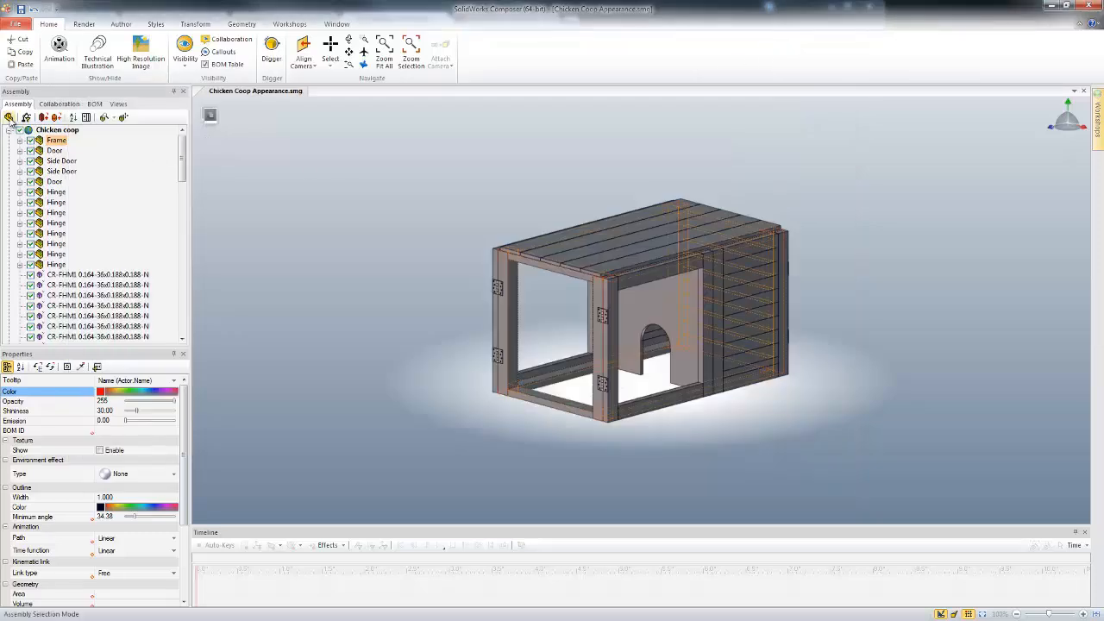
- In Assembly Selection Mode, set the Chicken coop assembly's color to Undefined
{"action": "left_click", "coordinate": [57, 129]}
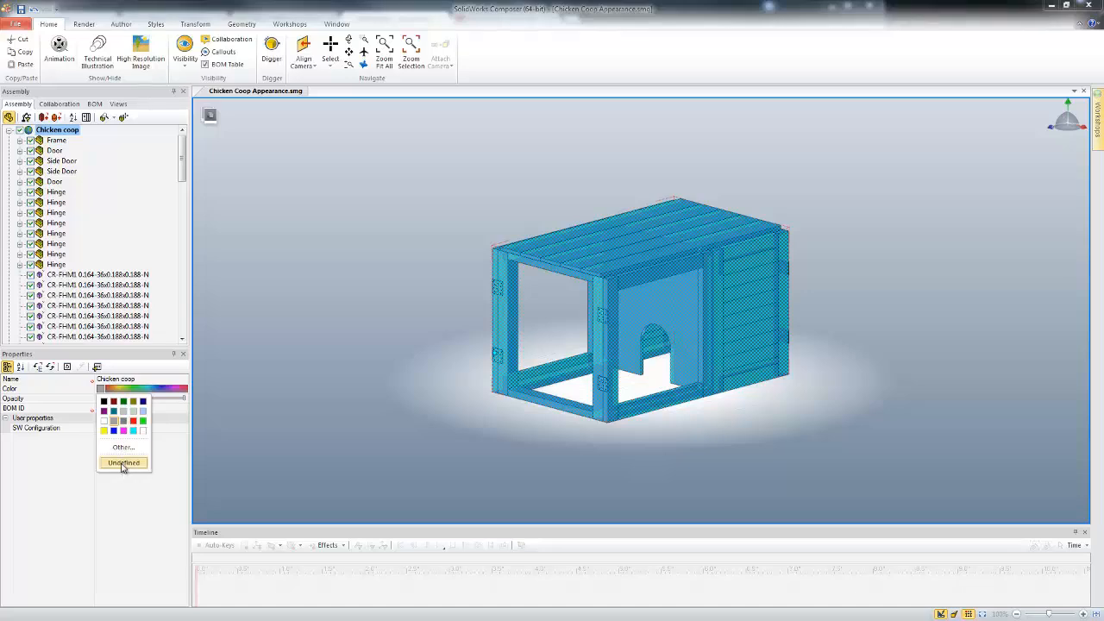
{"action": "left_click", "coordinate": [124, 462]}
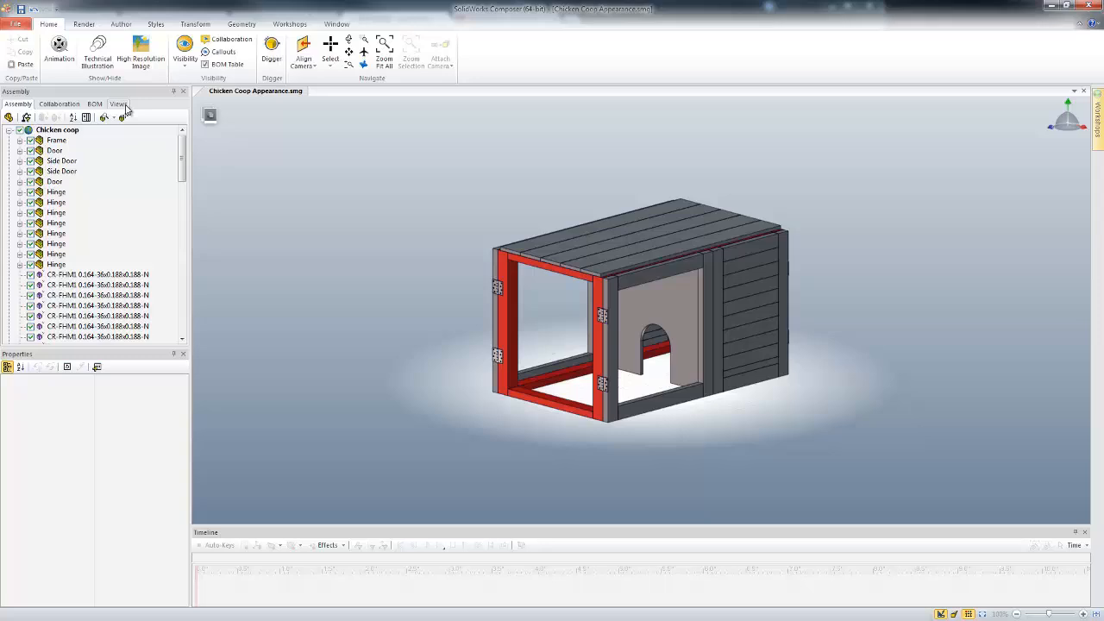
- Activate the Apply Texture view and select the Frame part in the Assembly tree
{"action": "left_click", "coordinate": [118, 104]}
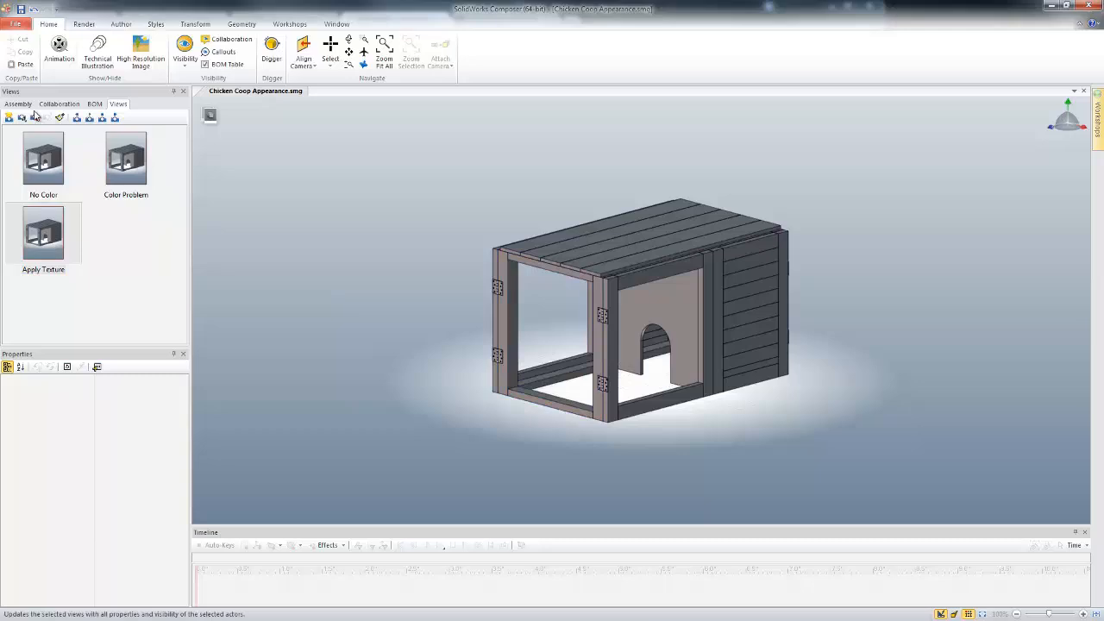
{"action": "left_click", "coordinate": [19, 104]}
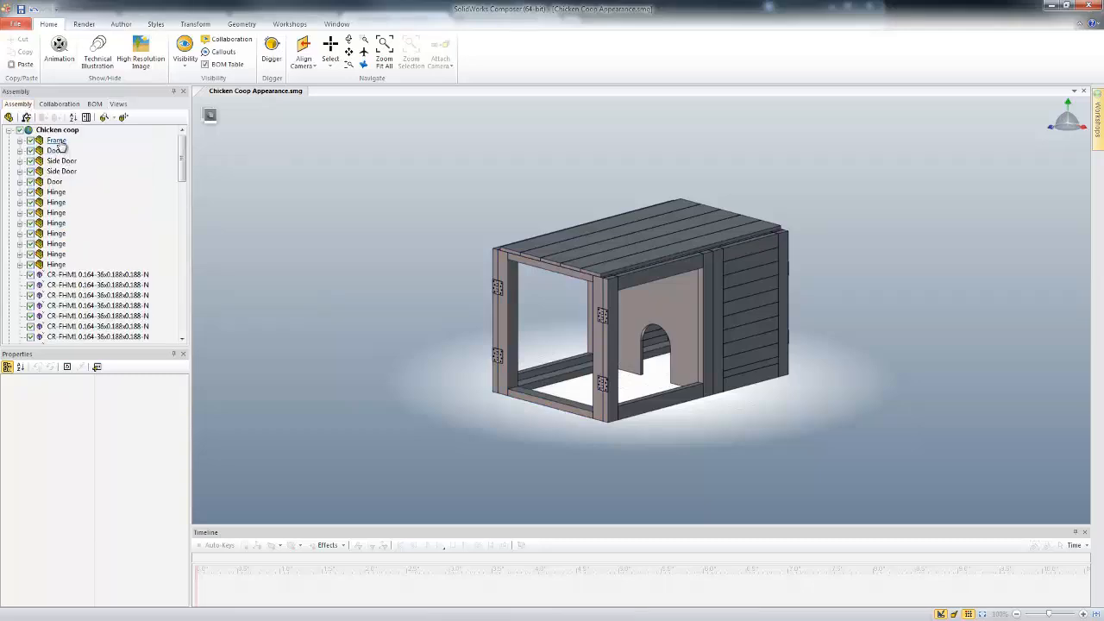
{"action": "left_click", "coordinate": [56, 140]}
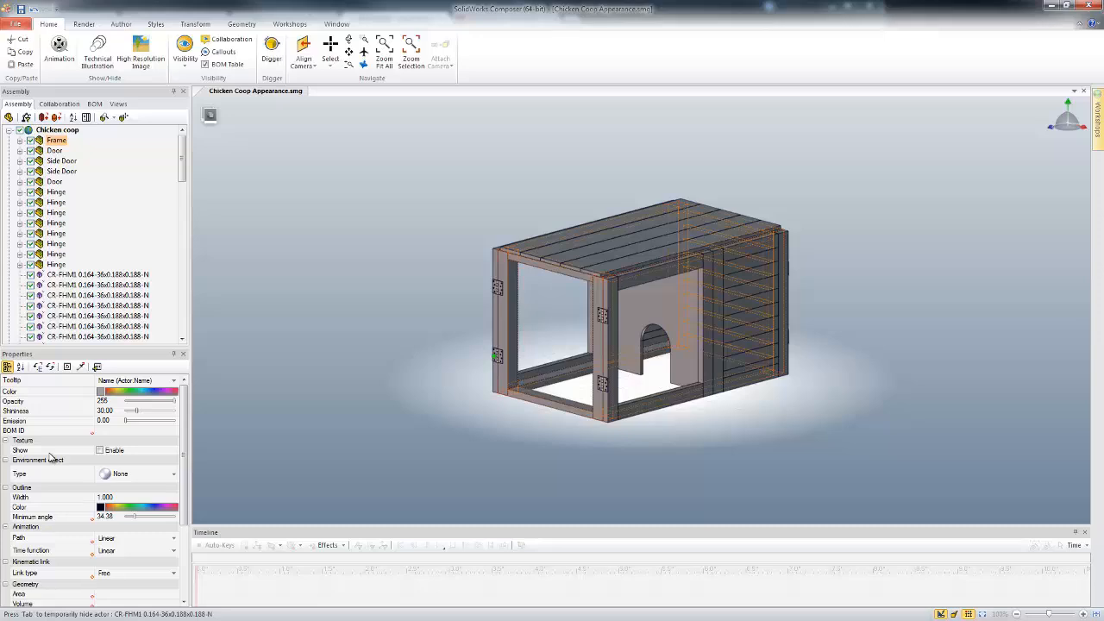
- Enable texture display on Frame and map it to HorizontalNarrowWood.jpg
{"action": "left_click", "coordinate": [100, 450]}
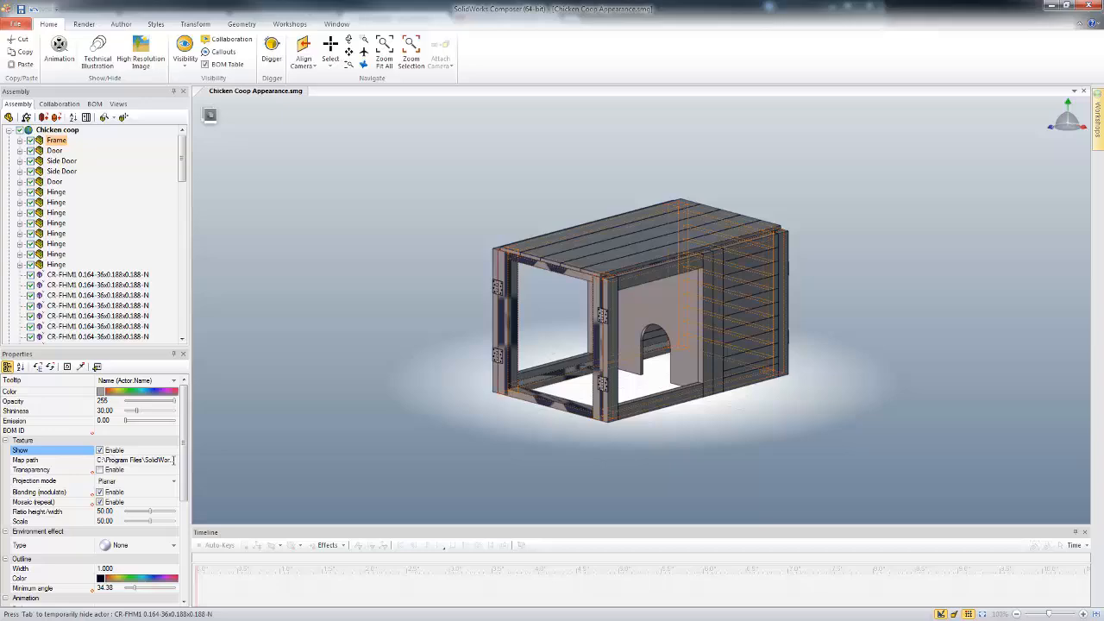
{"action": "left_click", "coordinate": [171, 459]}
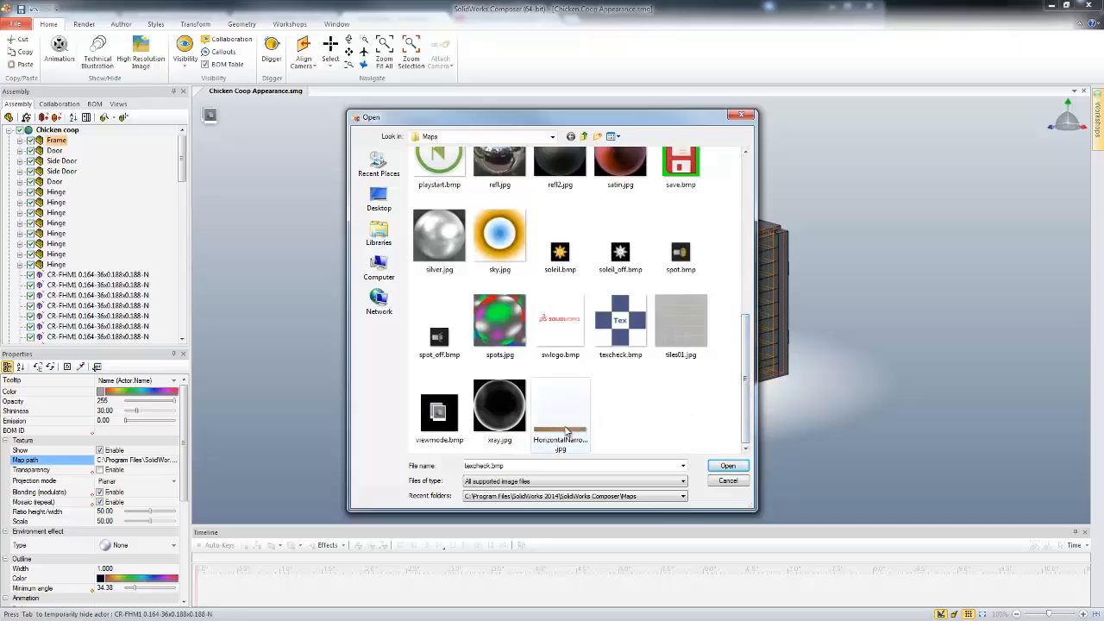
{"action": "left_click", "coordinate": [560, 405]}
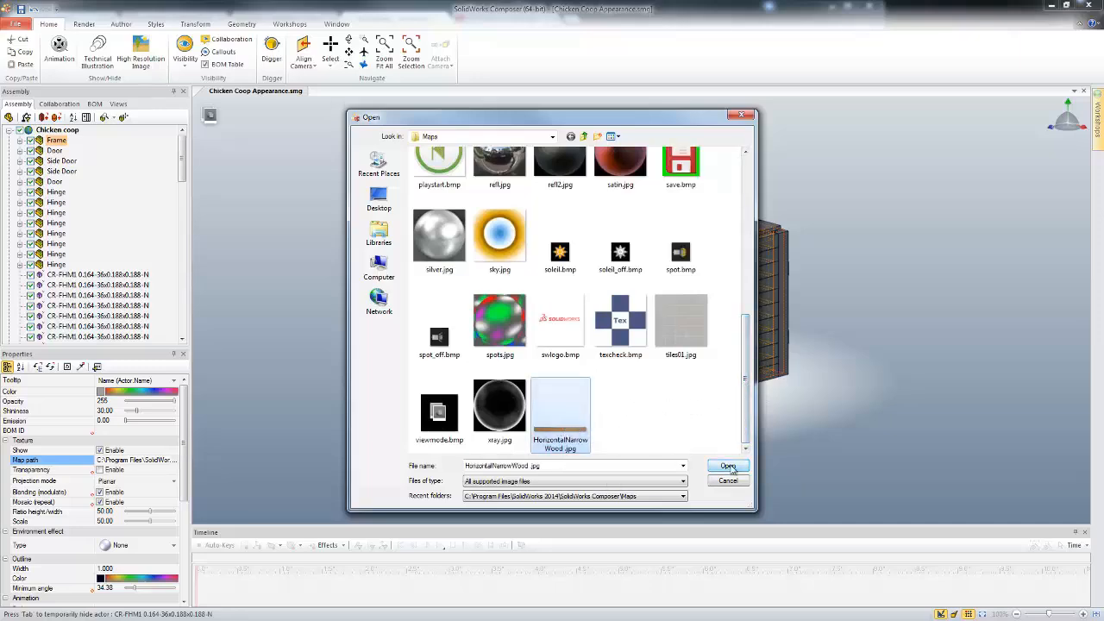
{"action": "left_click", "coordinate": [727, 465]}
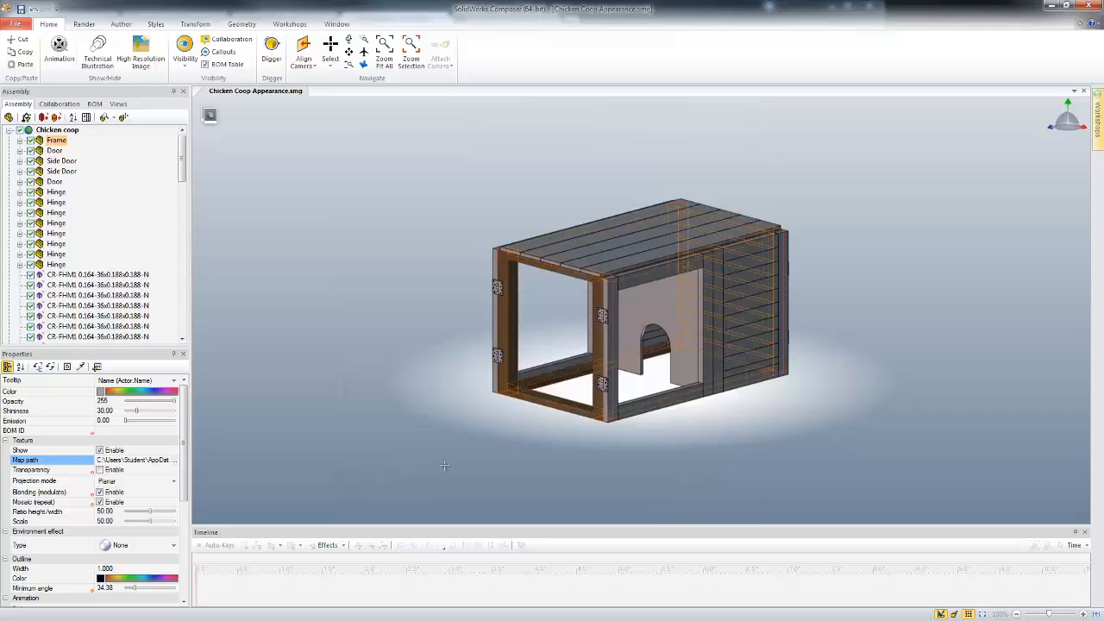